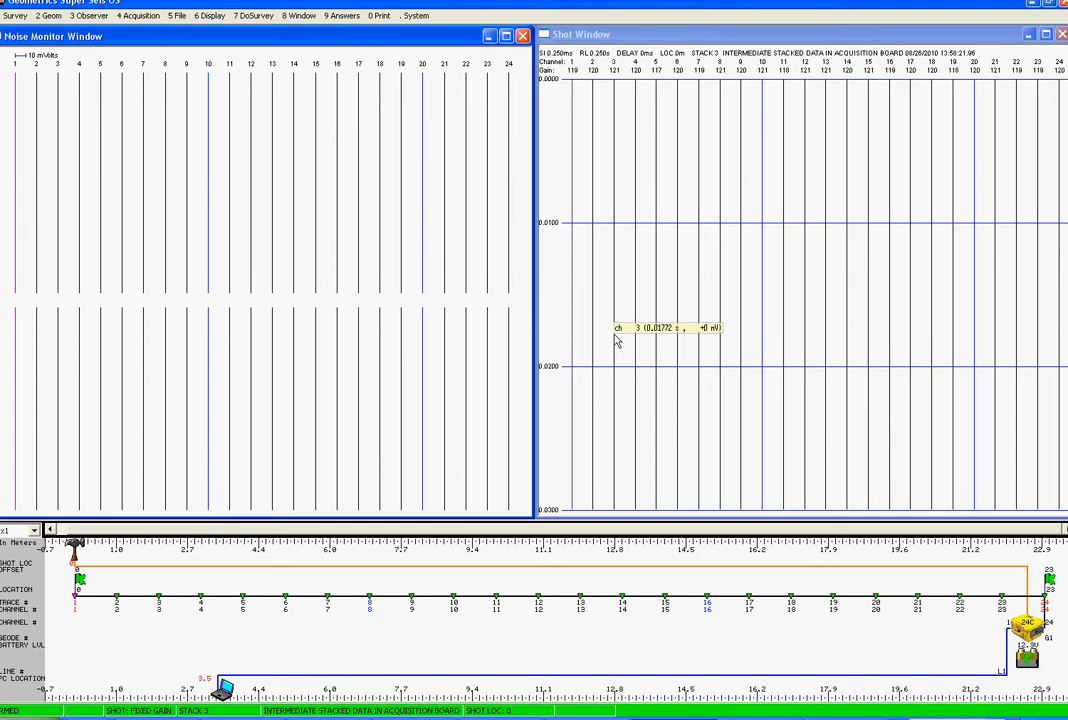
mouse_move(260, 38)
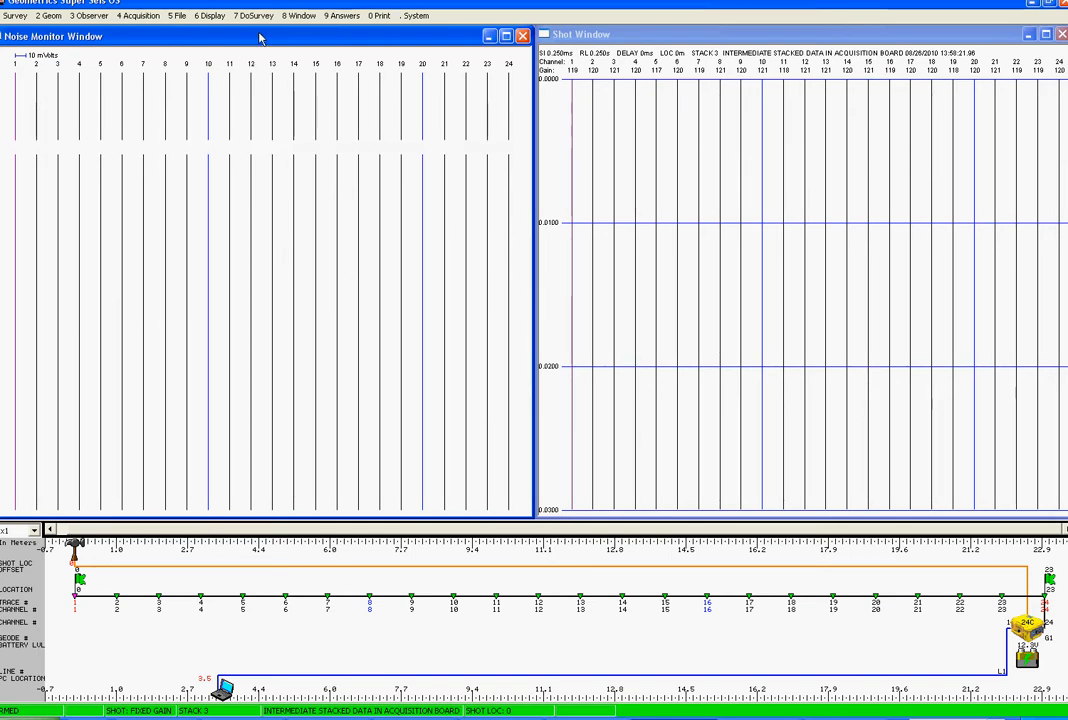
Step: Clear the acquisition memory from the DoSurvey menu, resetting the stack count to 0
left_click(252, 15)
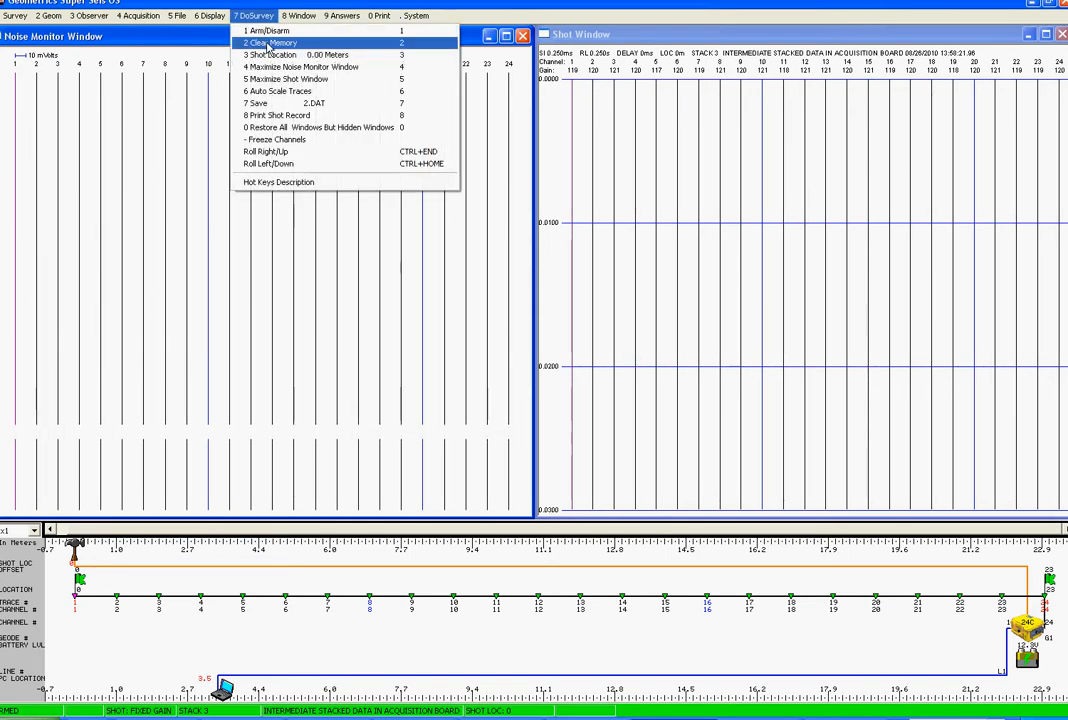
left_click(270, 42)
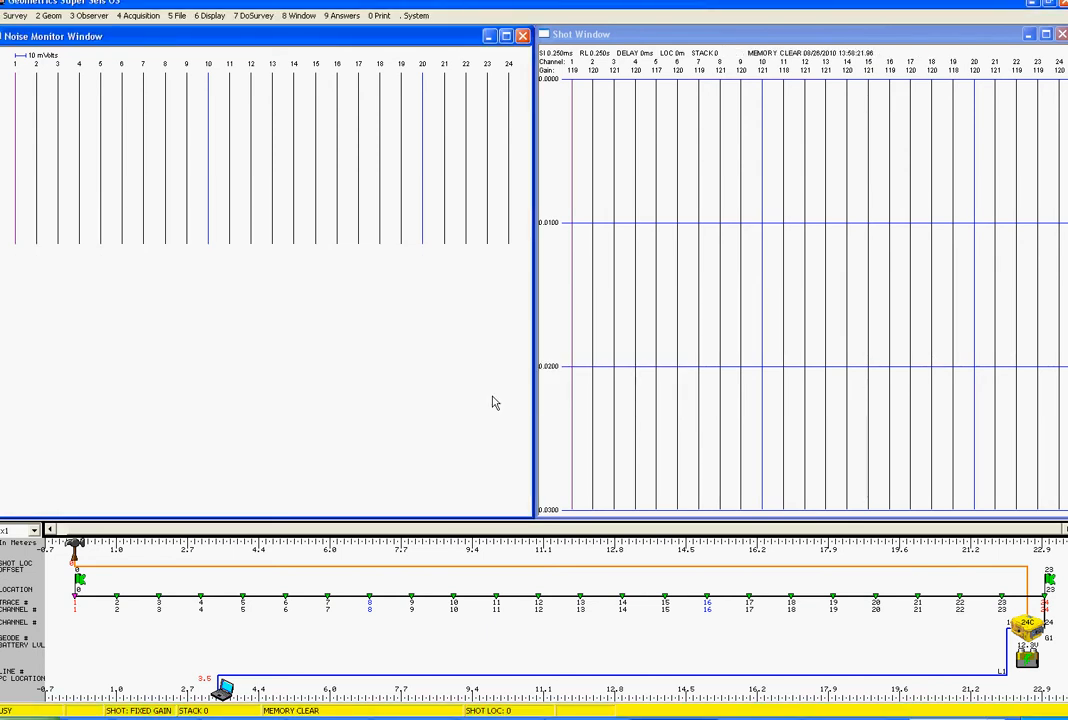
Step: In Stack Options, enable Display Intermediate Stacks with auto stack limited to 5
left_click(140, 15)
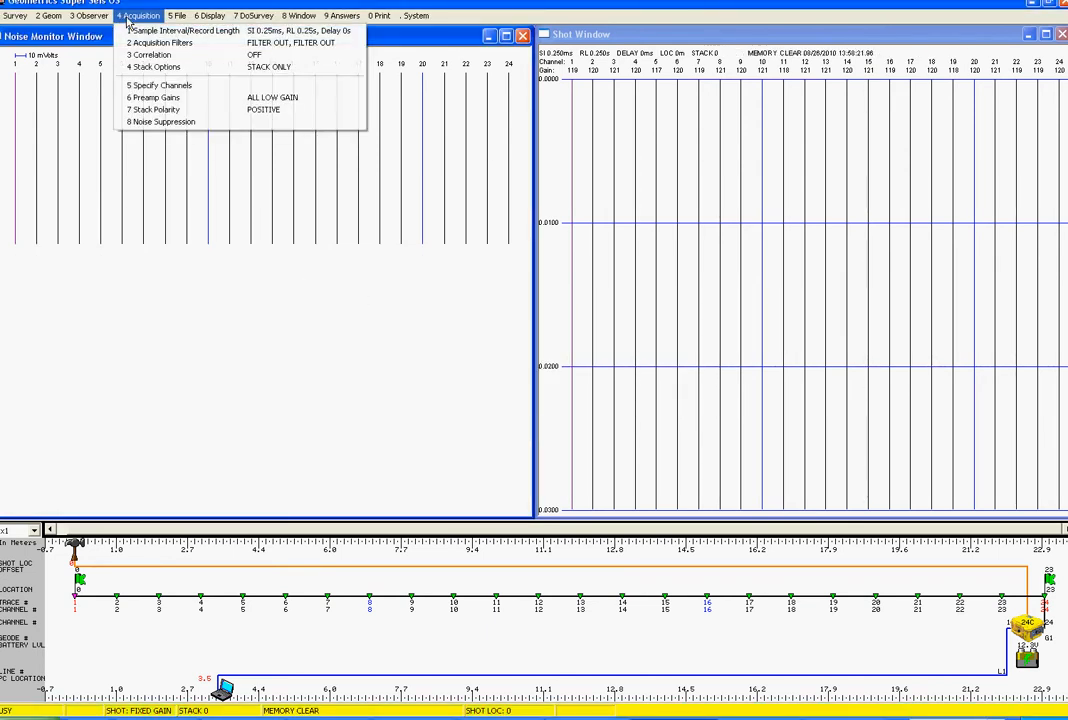
mouse_move(152, 67)
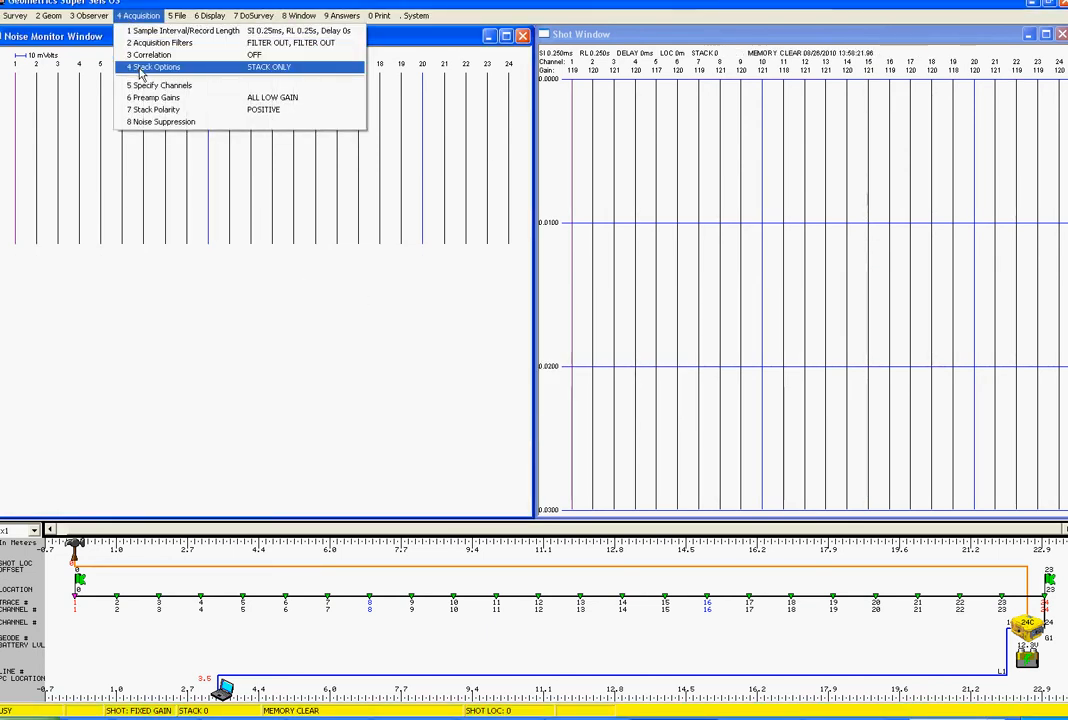
left_click(152, 67)
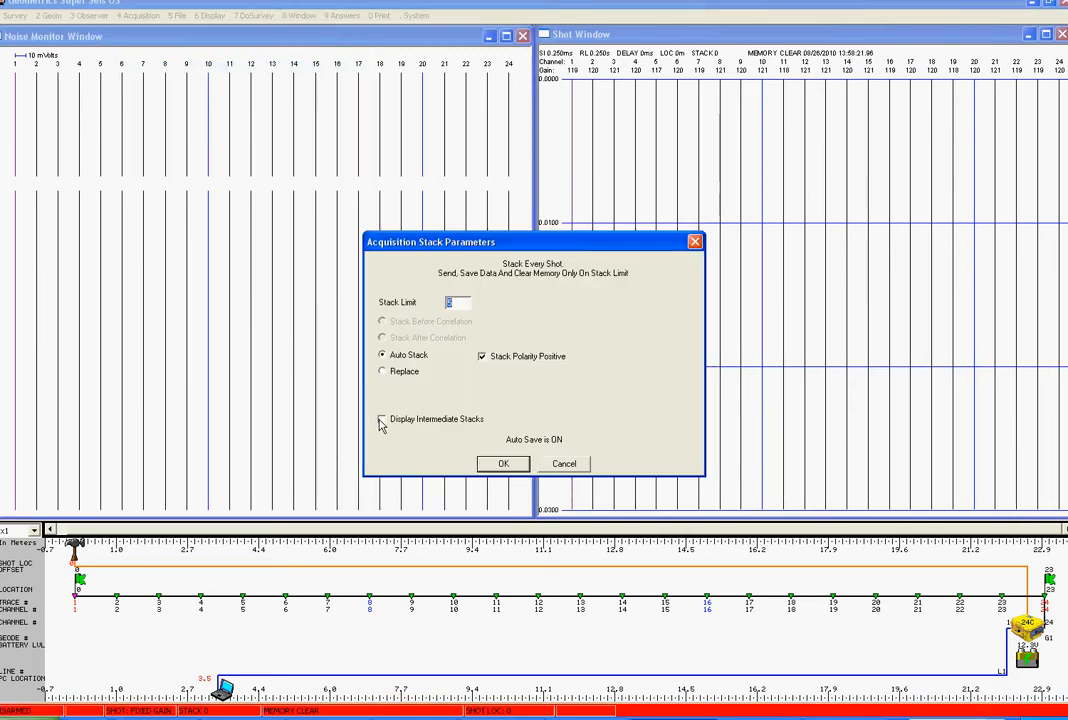
left_click(381, 418)
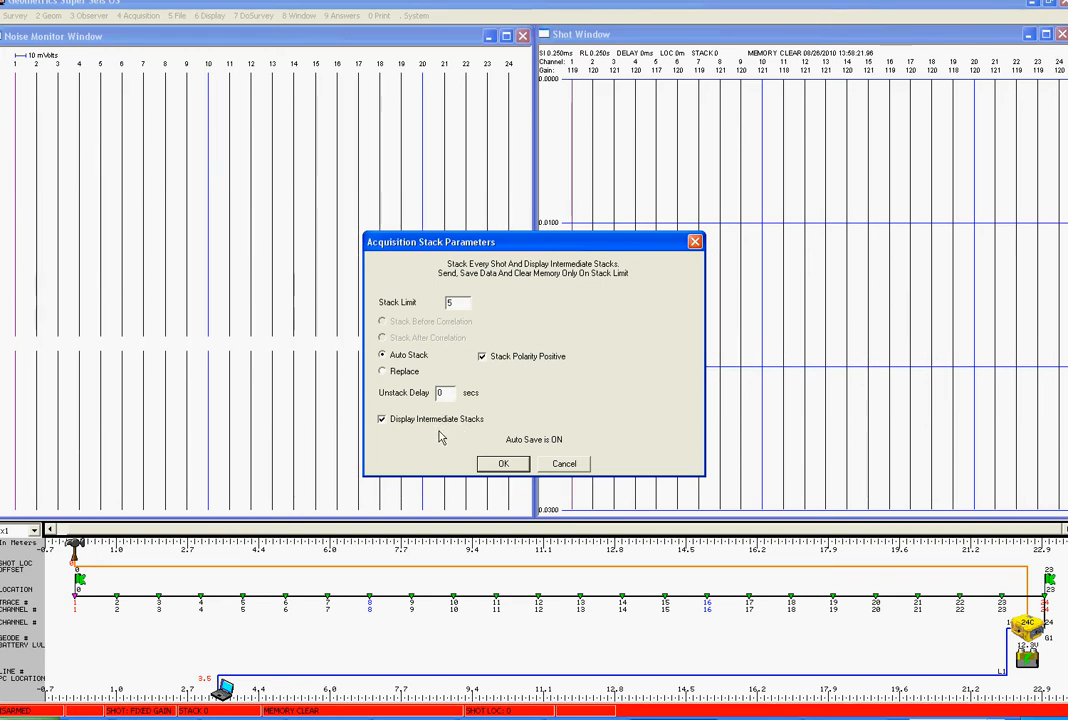
mouse_move(424, 449)
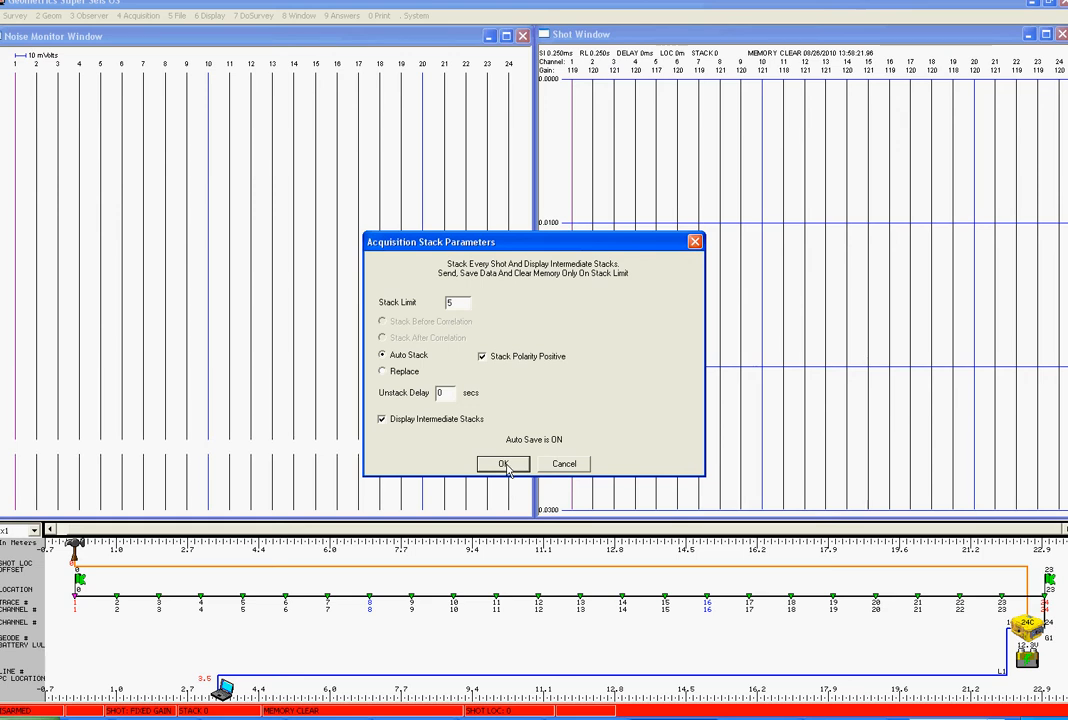
left_click(503, 463)
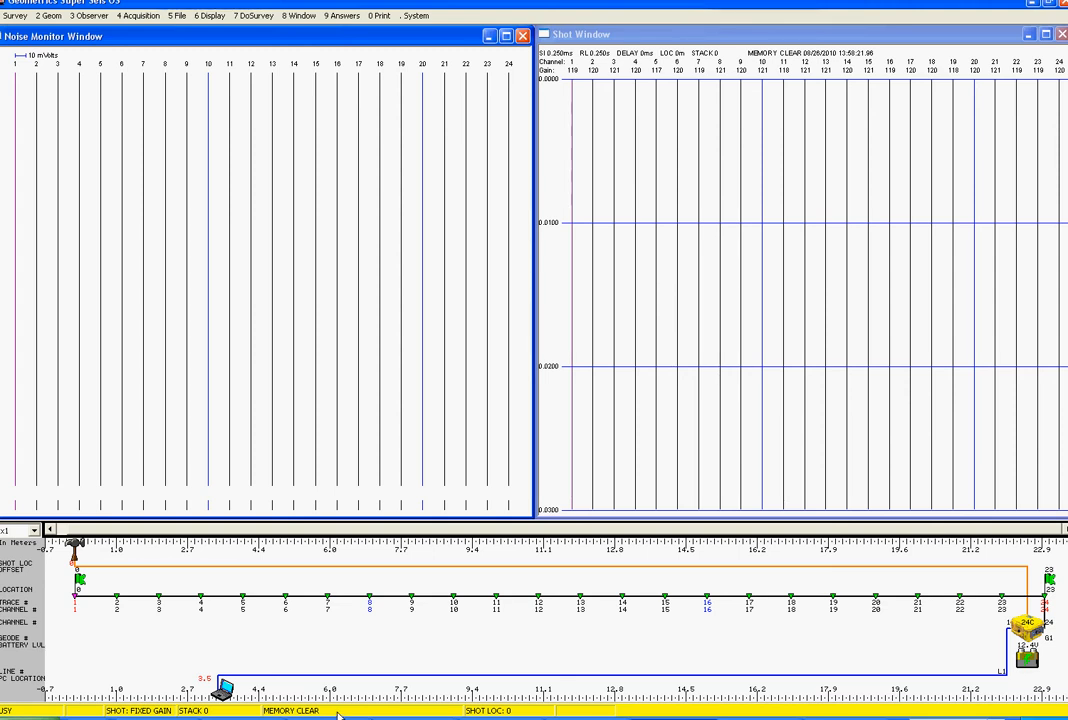
mouse_move(583, 367)
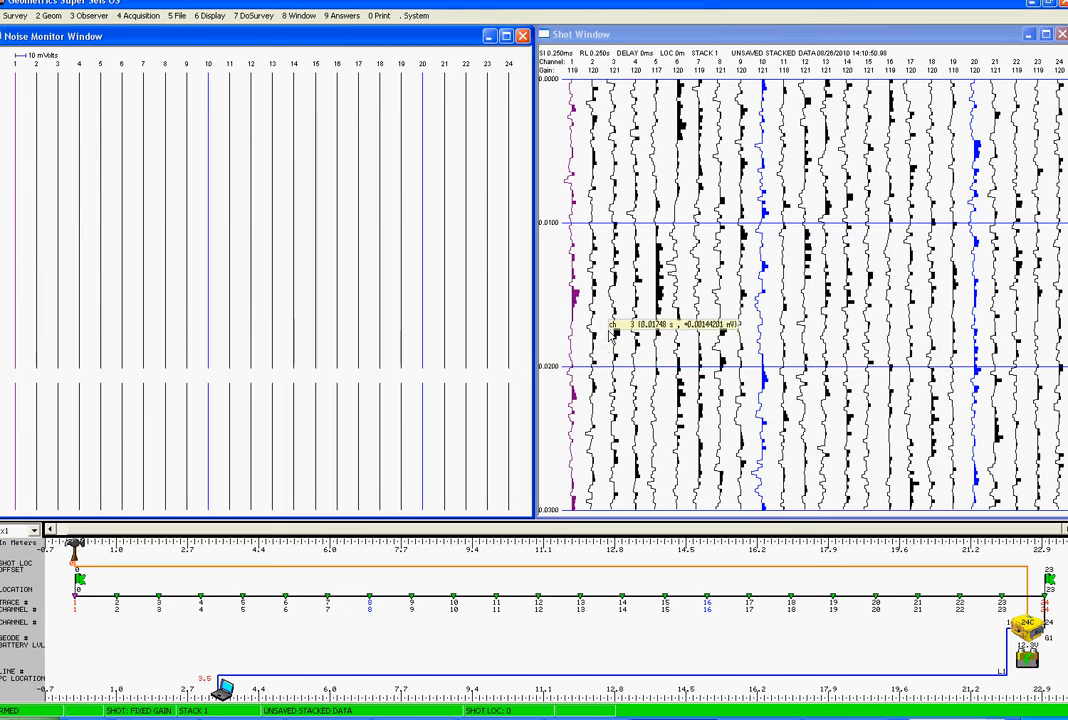
mouse_move(625, 305)
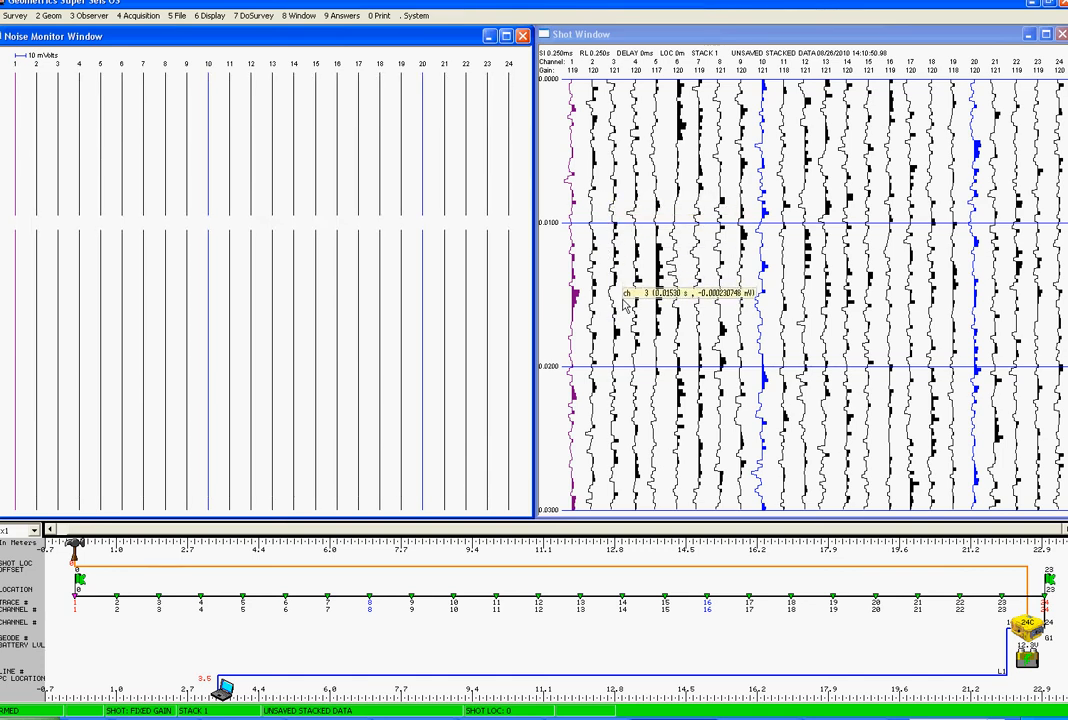